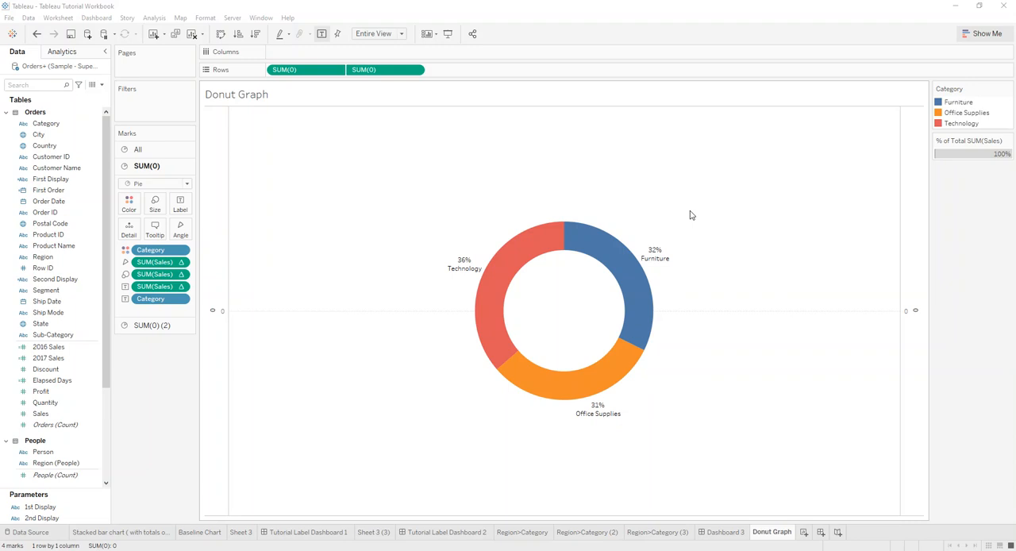
mouse_move(659, 316)
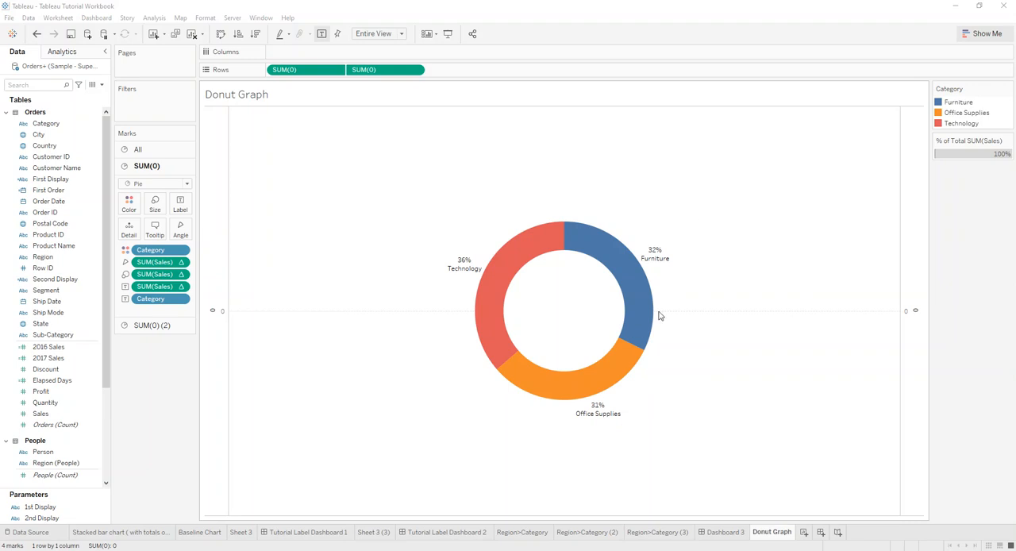
mouse_move(823, 202)
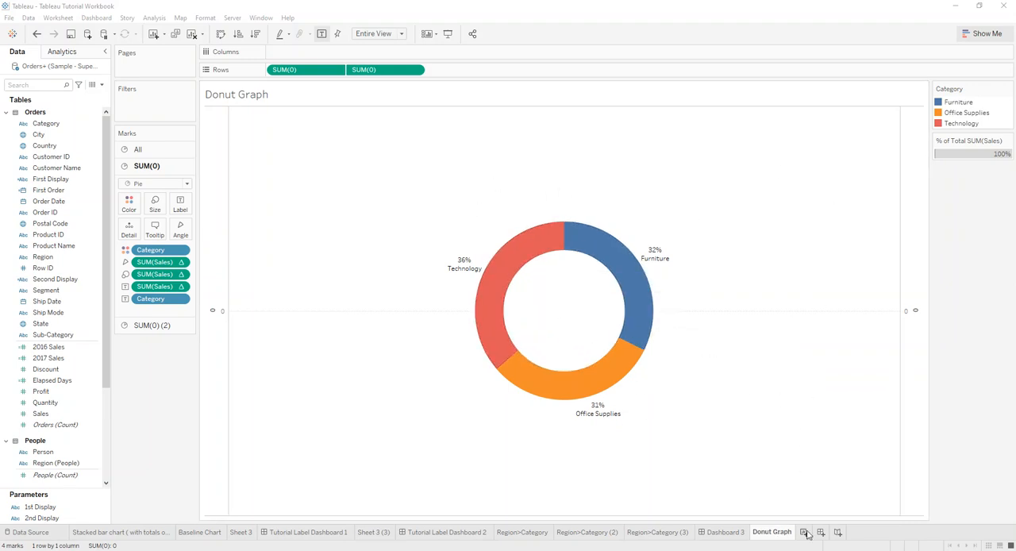
On a new worksheet, put Category in Rows and summed Sales as text
click(806, 532)
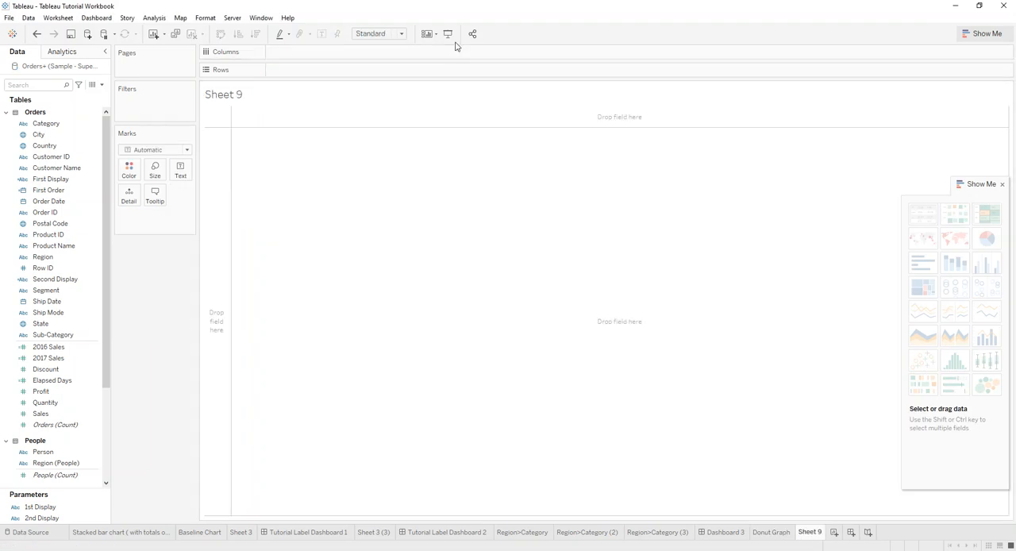
click(46, 123)
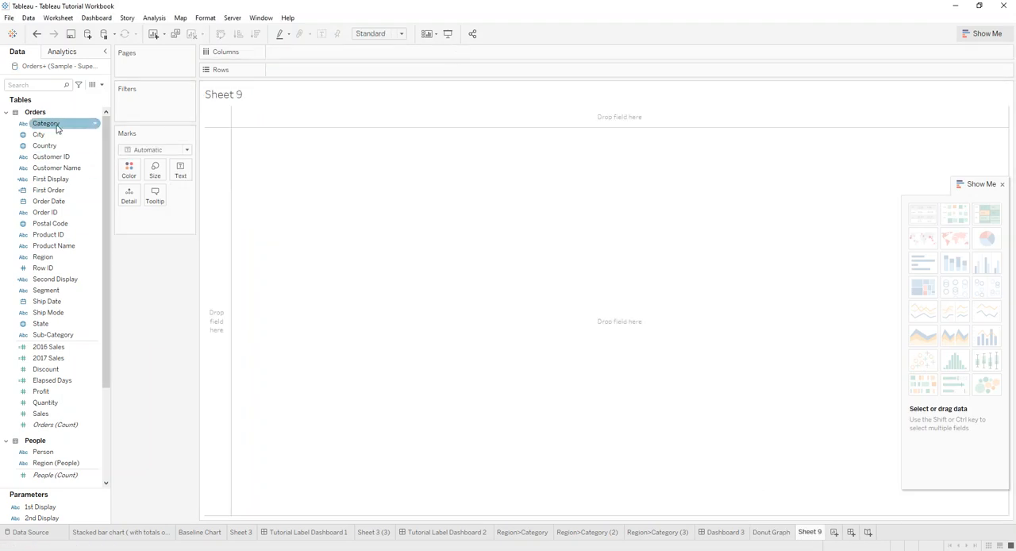
drag(46, 122, 285, 70)
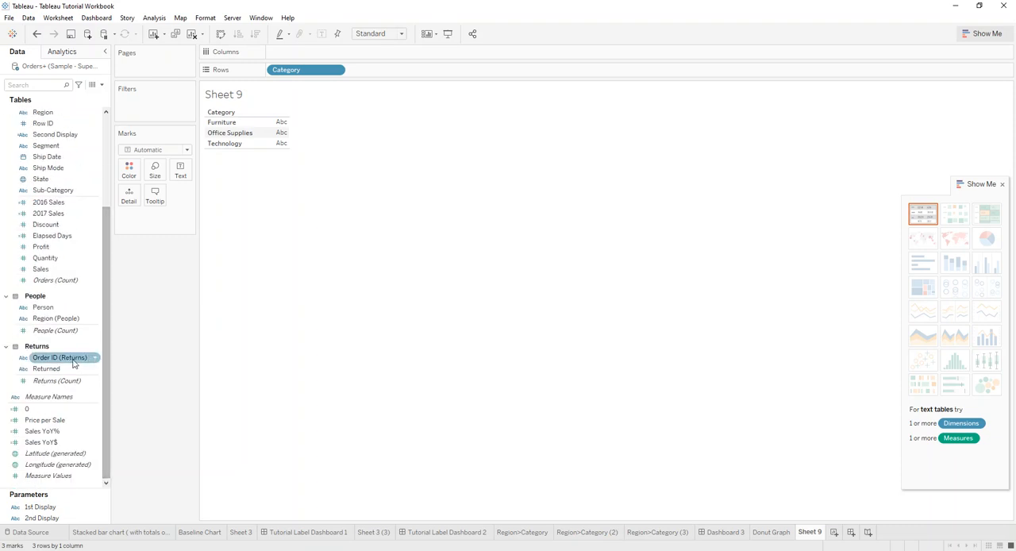
click(57, 381)
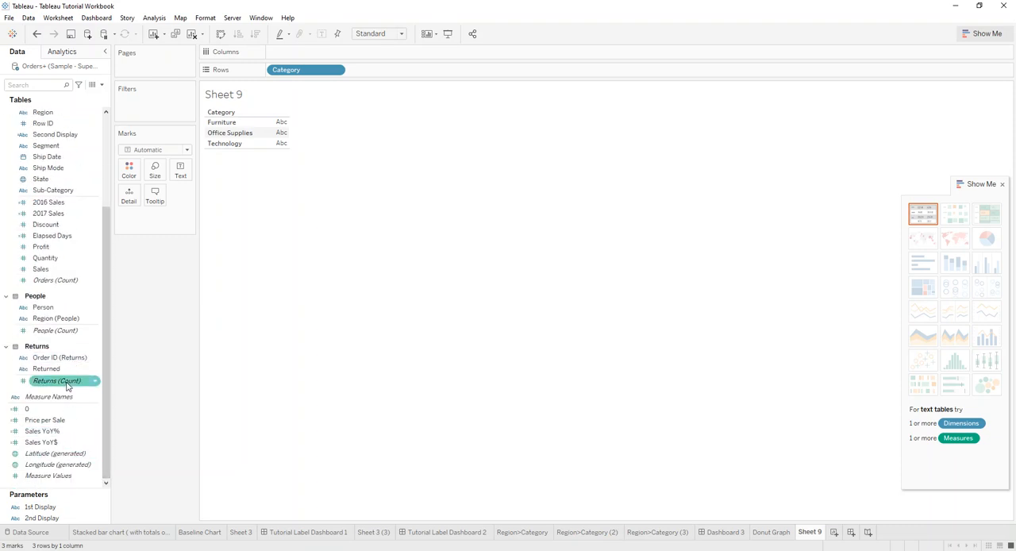
click(40, 268)
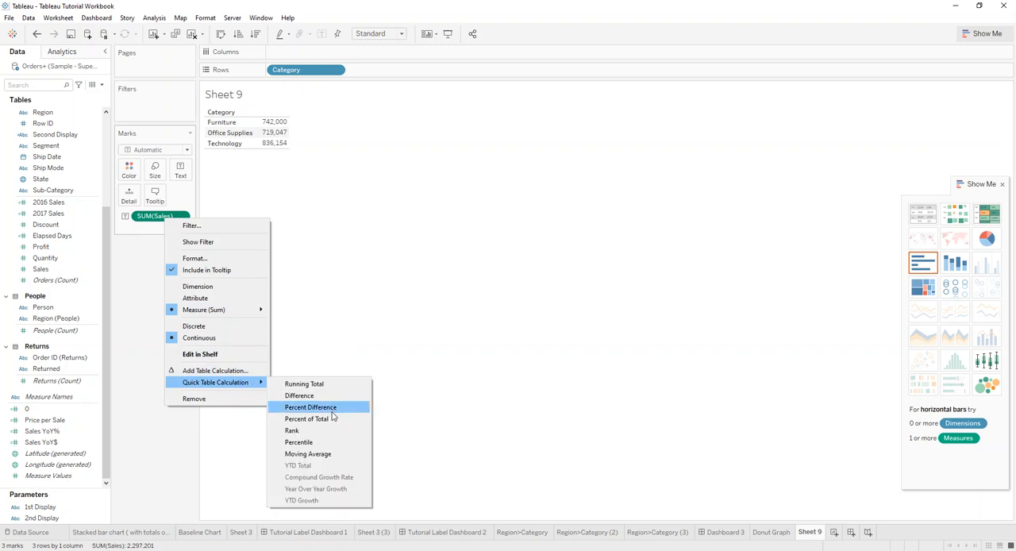
Convert Sales to Percent of Total with 0-decimal format, then choose the pie chart
click(307, 418)
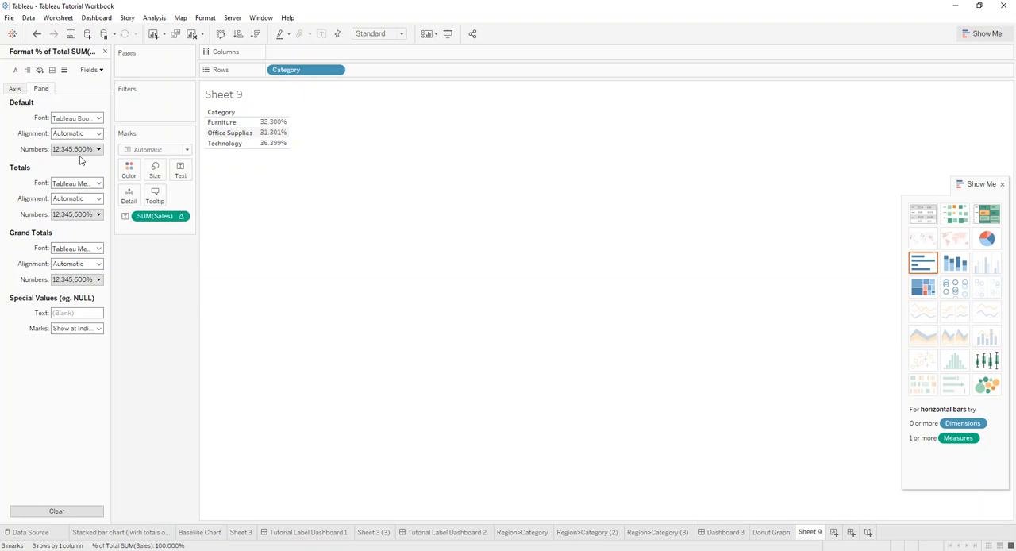
click(98, 149)
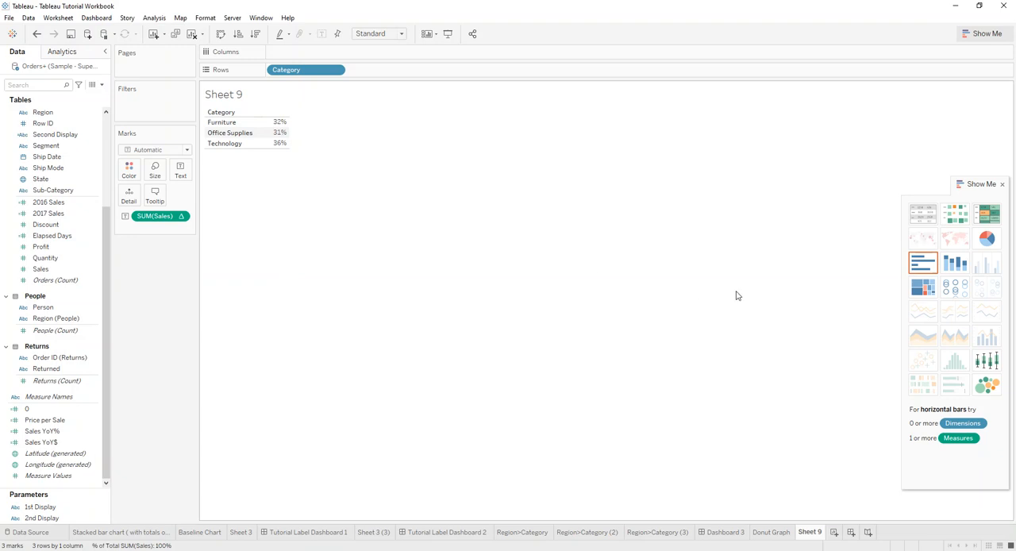
mouse_move(986, 239)
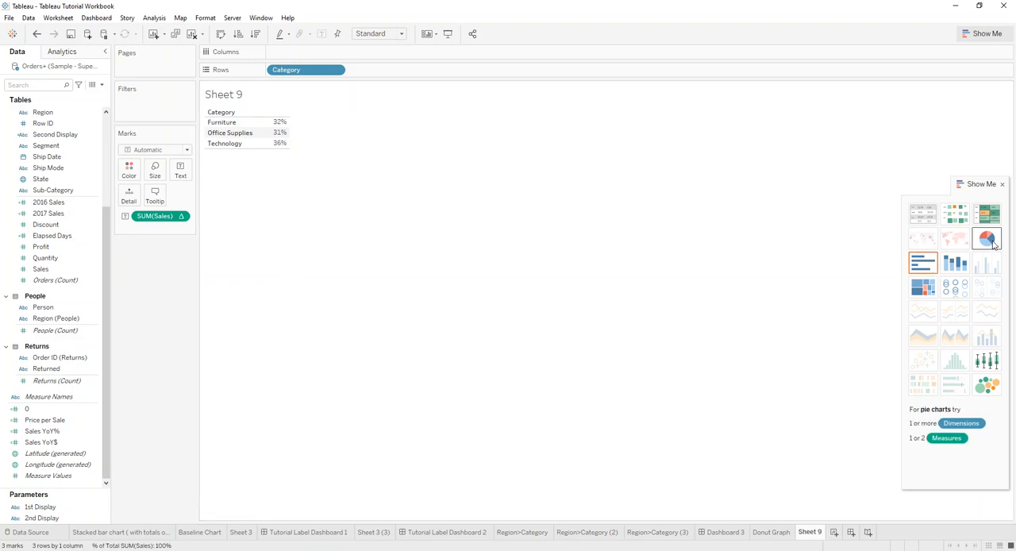
click(987, 238)
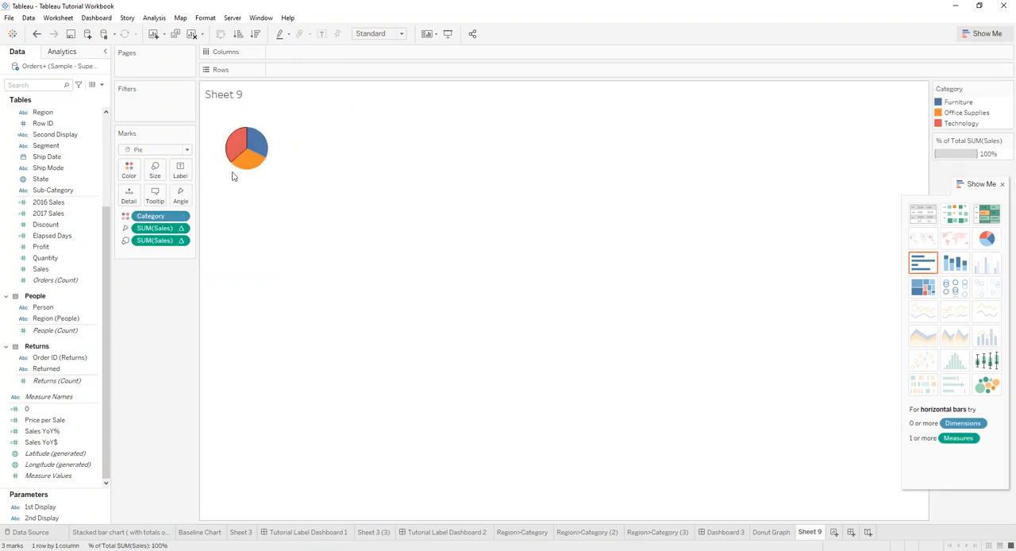
mouse_move(89, 300)
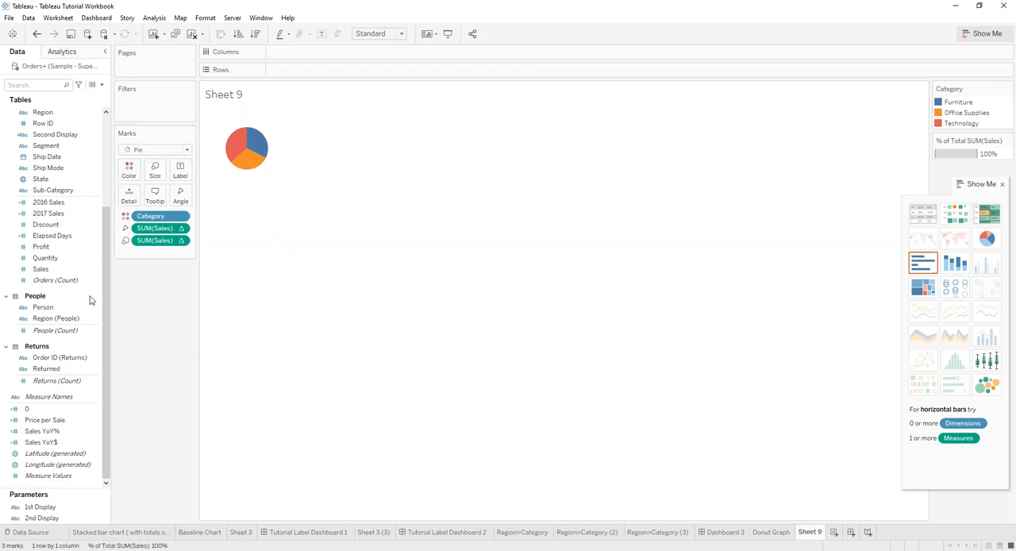
mouse_move(129, 385)
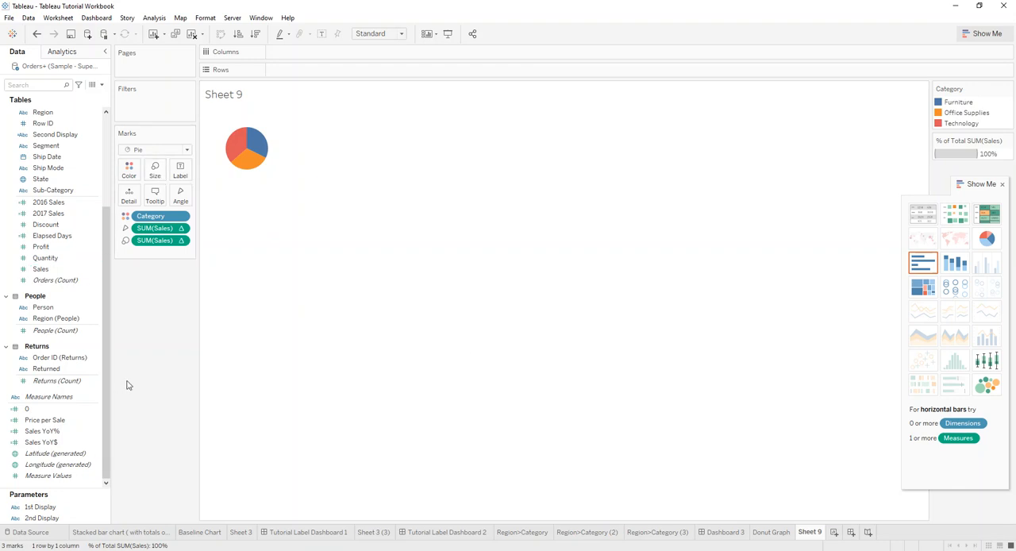
Edit the zero calculated field so its formula is 0
right_click(27, 408)
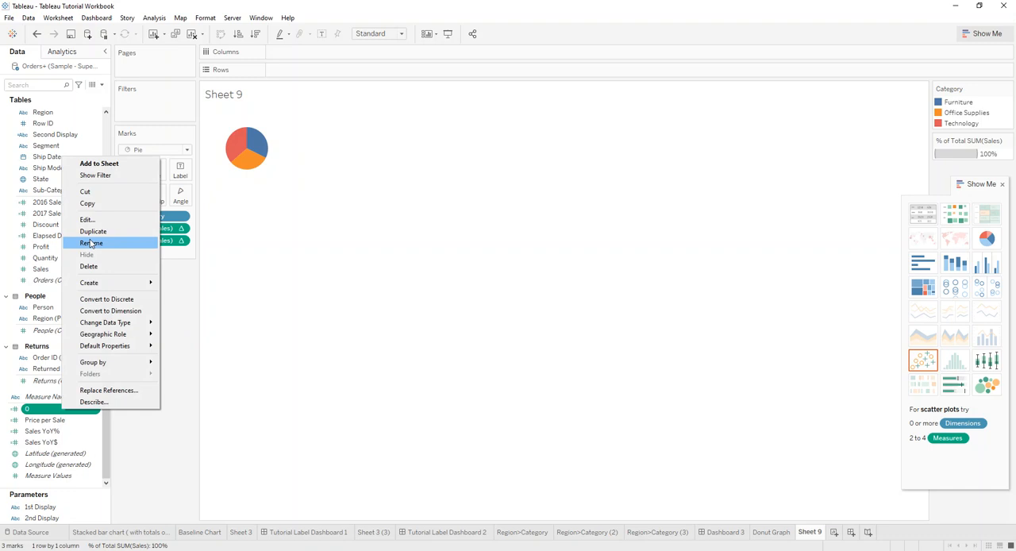
click(87, 219)
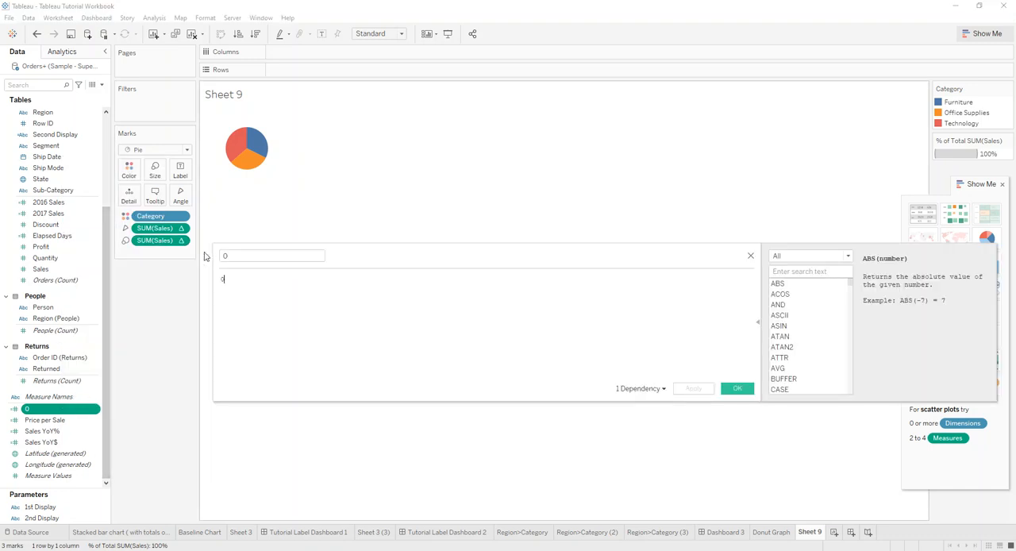
text(0)
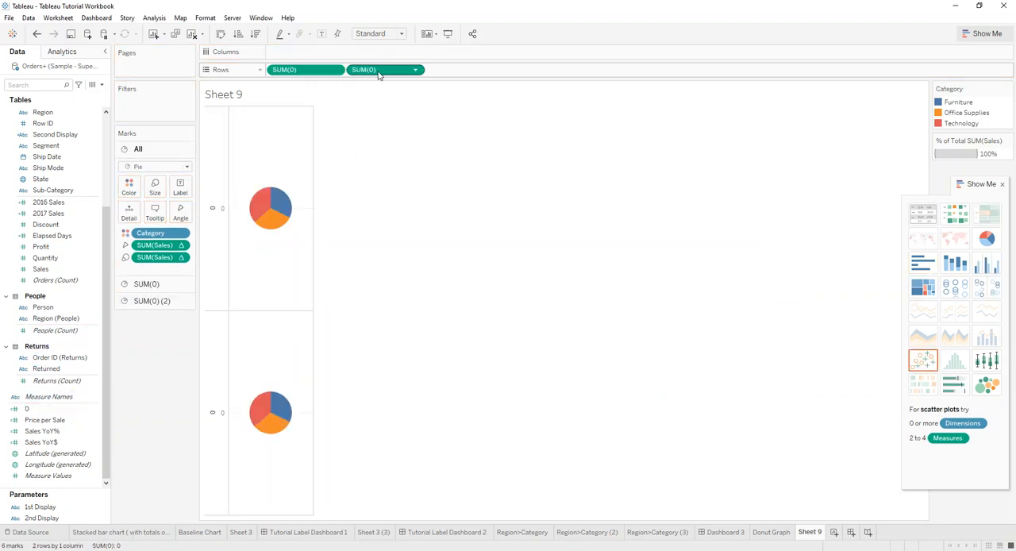
Set the lower pie's axis to Dual Axis so both pies overlap
right_click(270, 412)
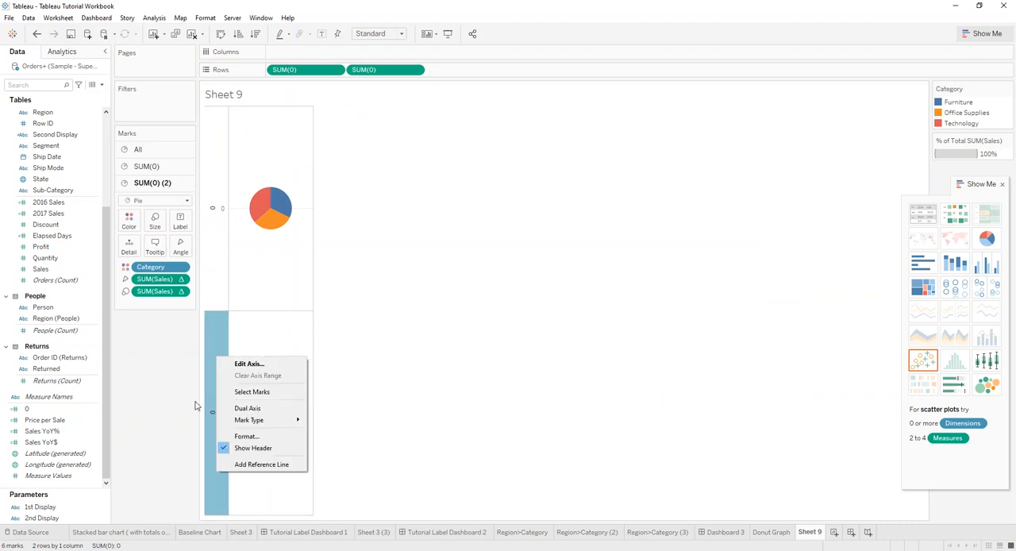
mouse_move(247, 408)
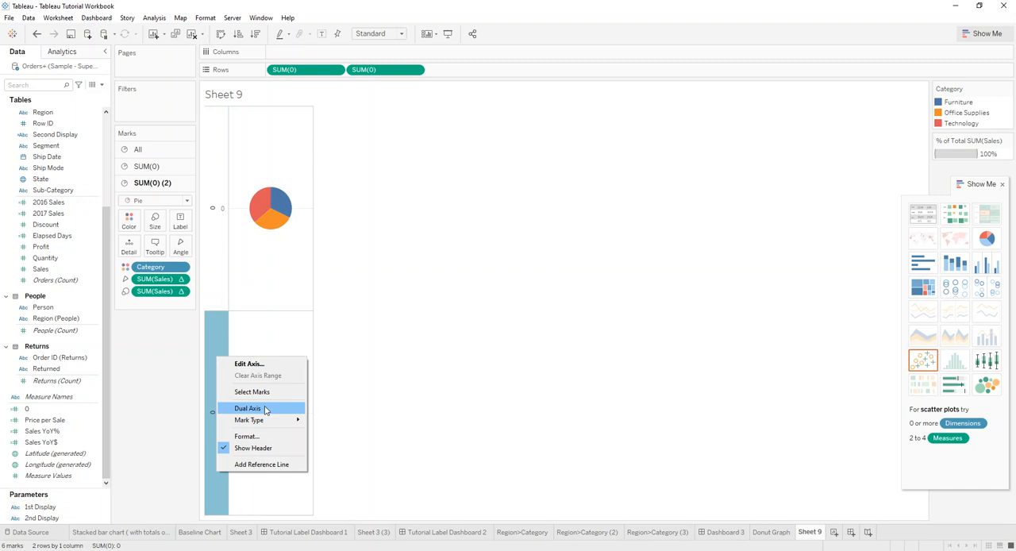
click(247, 408)
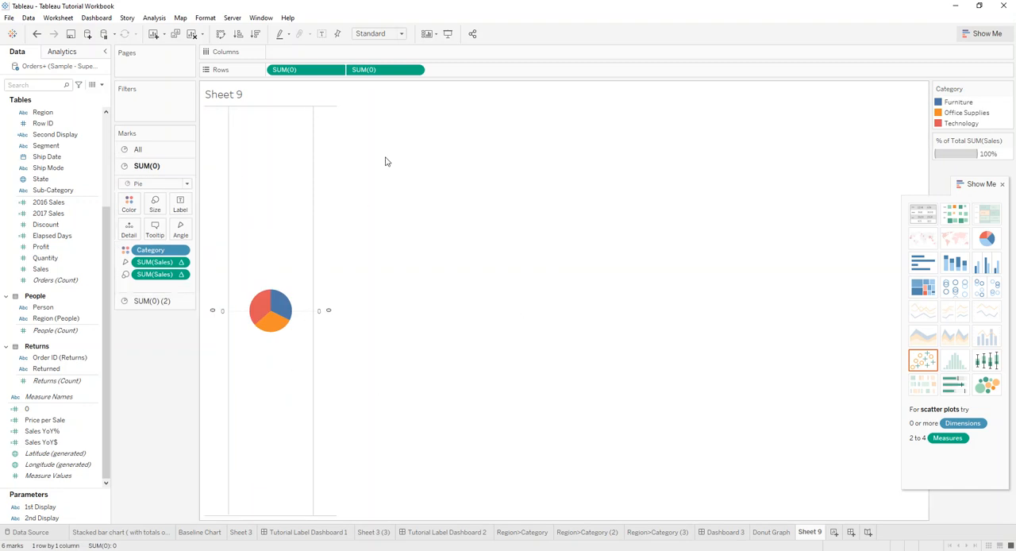
mouse_move(303, 232)
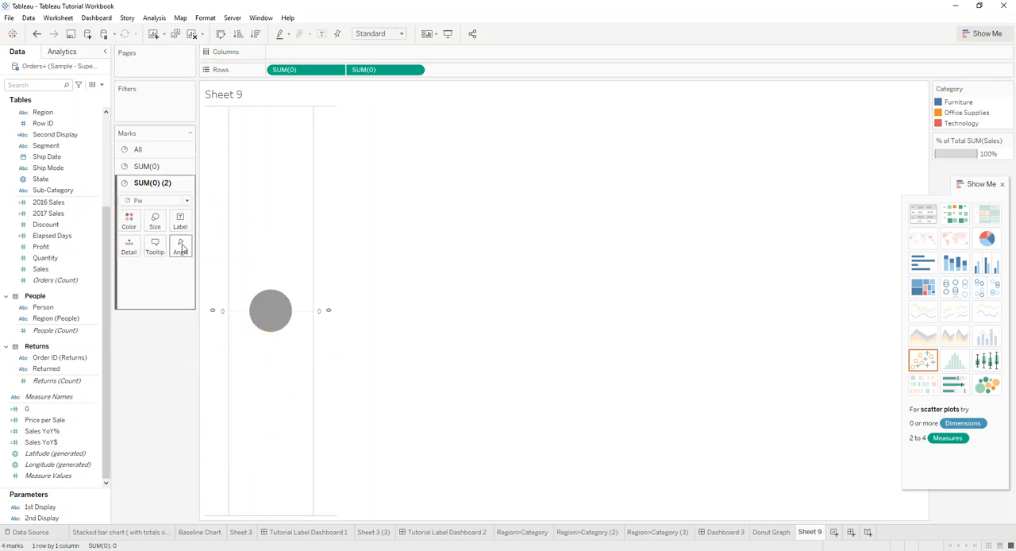
Fit the chart to Entire View and enlarge both pie sizes, leaving a thin ring
click(180, 246)
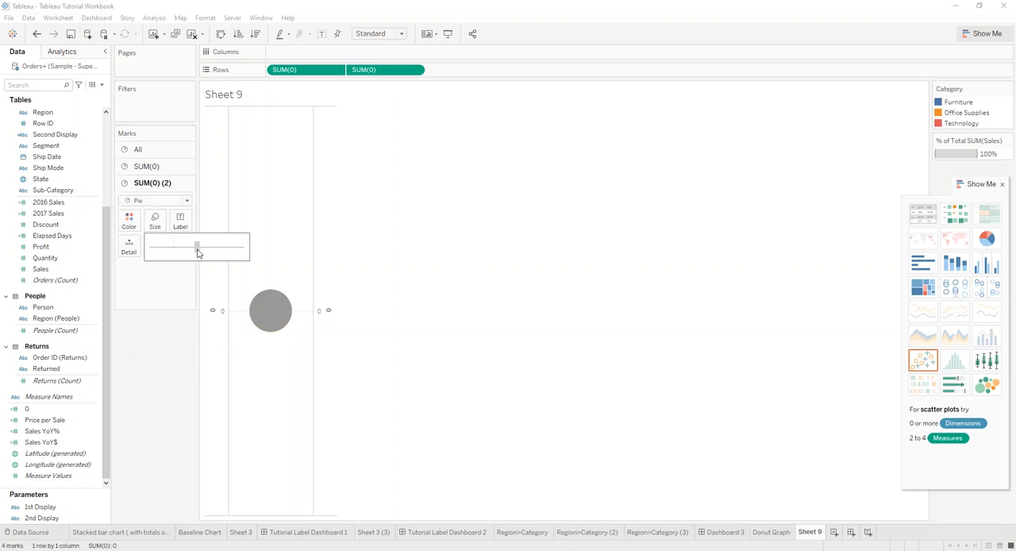
click(400, 34)
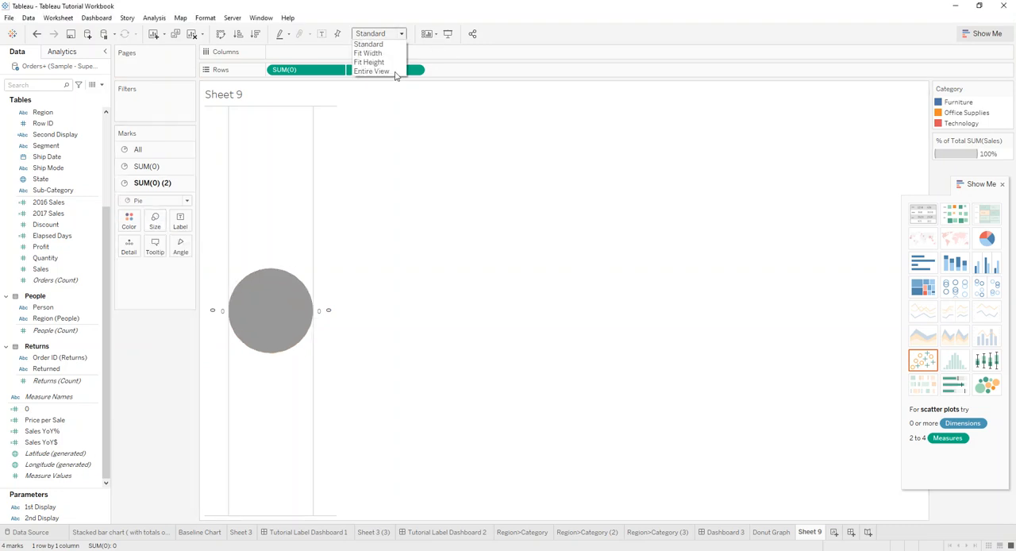
click(371, 72)
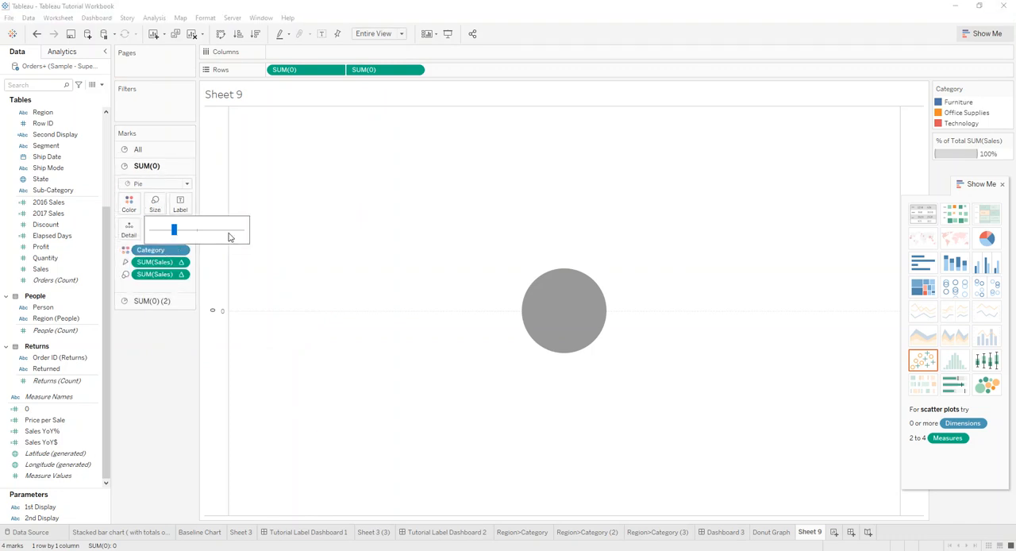
drag(174, 229, 222, 230)
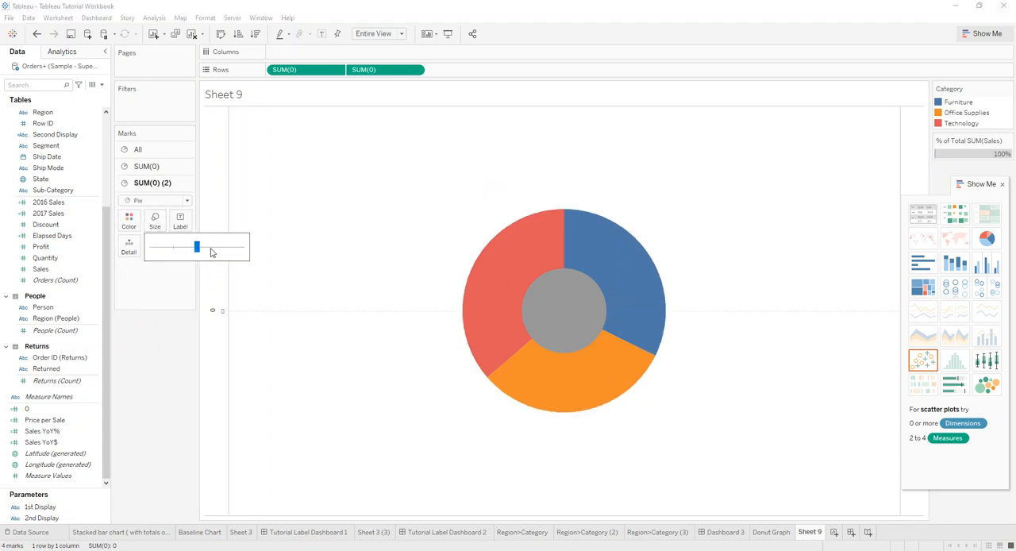
drag(196, 246, 217, 246)
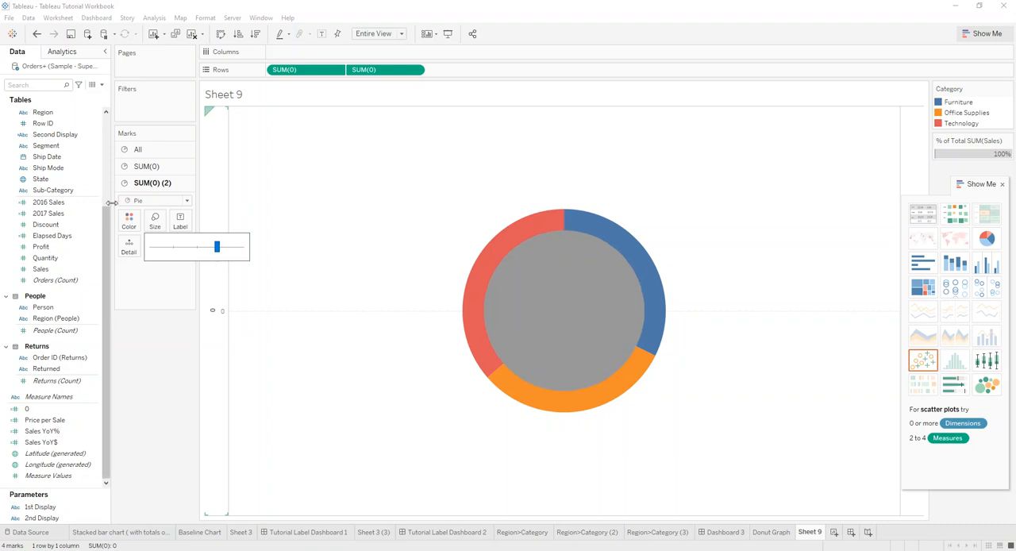
click(129, 221)
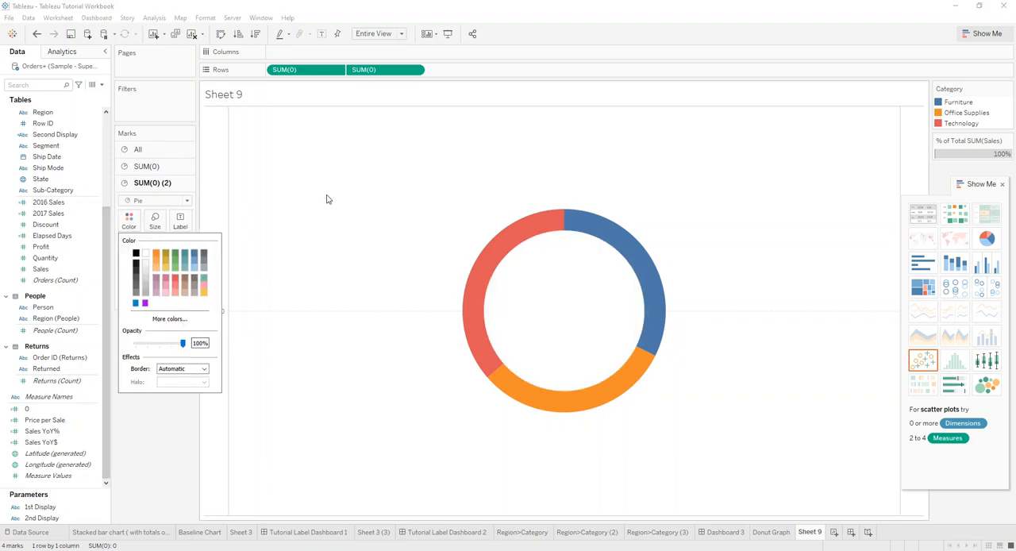
Pick the white swatch for the SUM(0) (2) centre circle
click(146, 166)
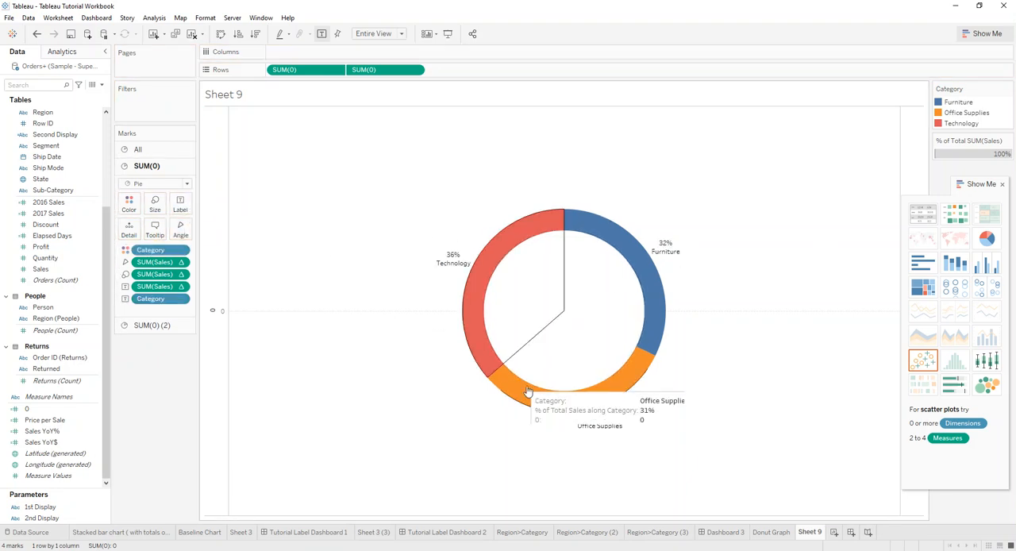
mouse_move(444, 165)
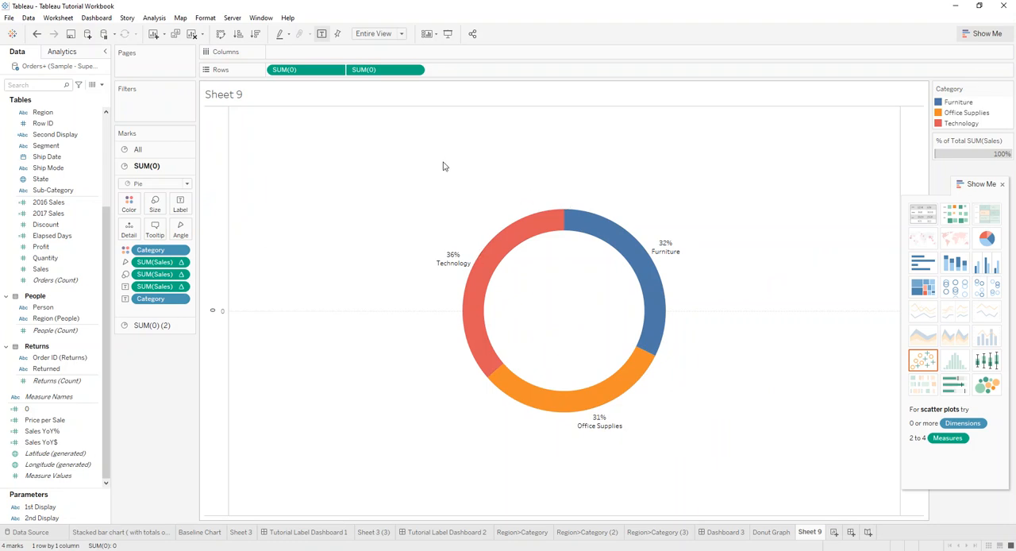
mouse_move(807, 152)
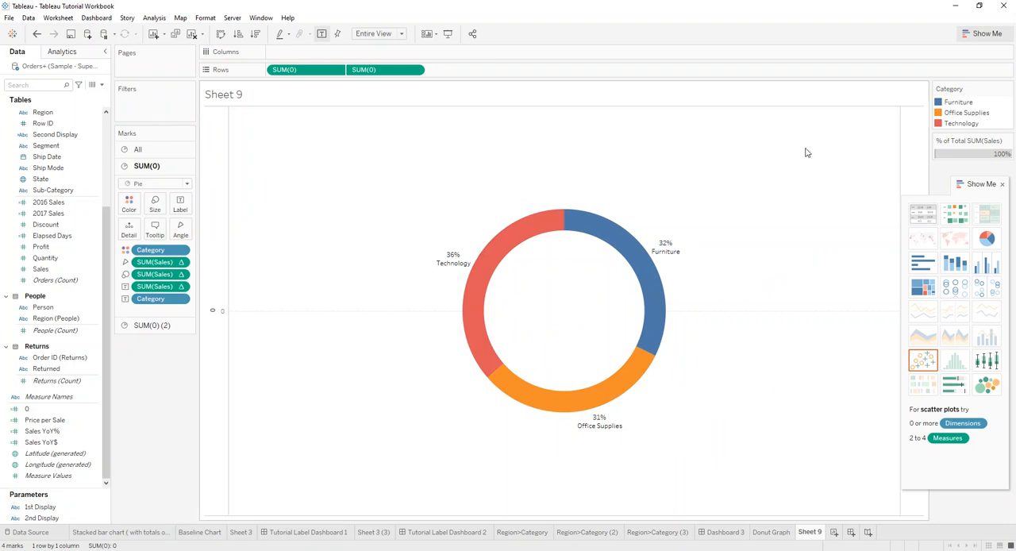